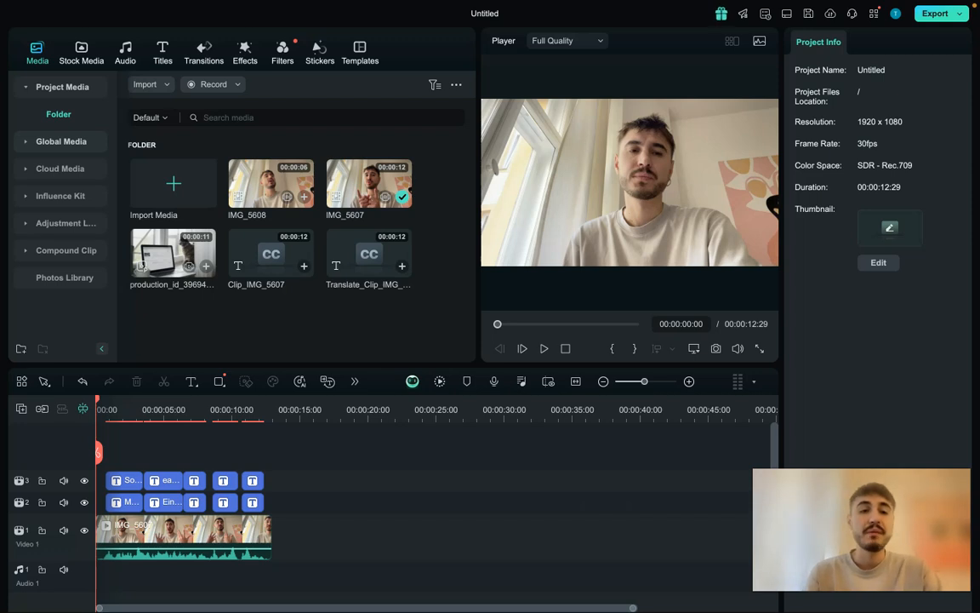
Place the cat-at-laptop stock clip after IMG_5608, accept the resolution prompt, then add IMG_5608 after it.
click(167, 409)
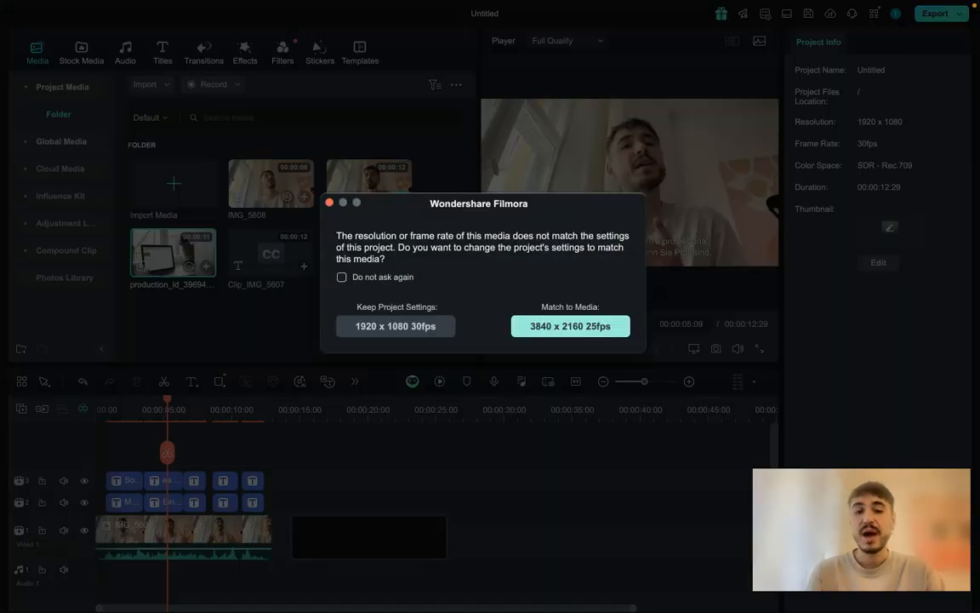
click(395, 326)
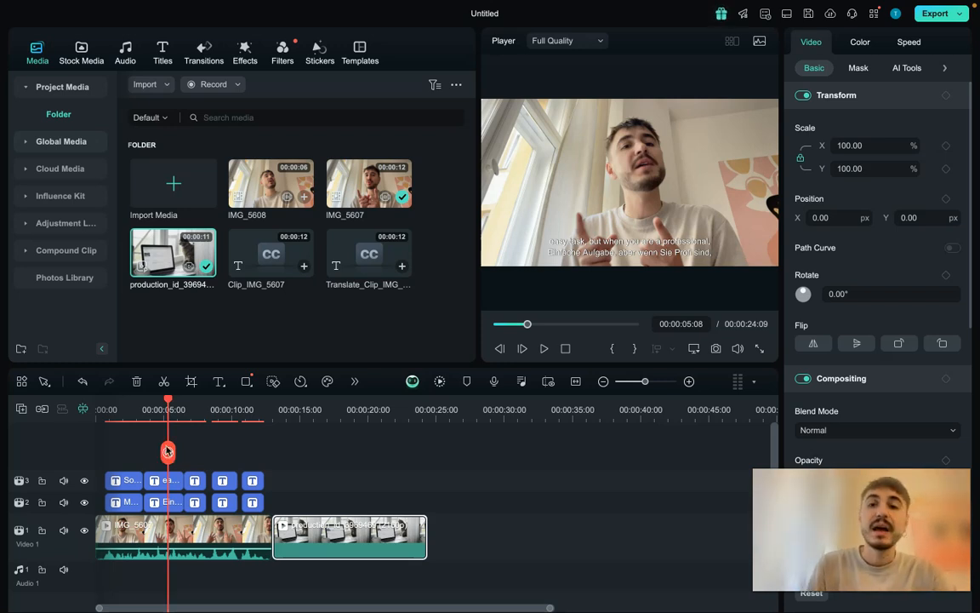
drag(167, 451, 222, 451)
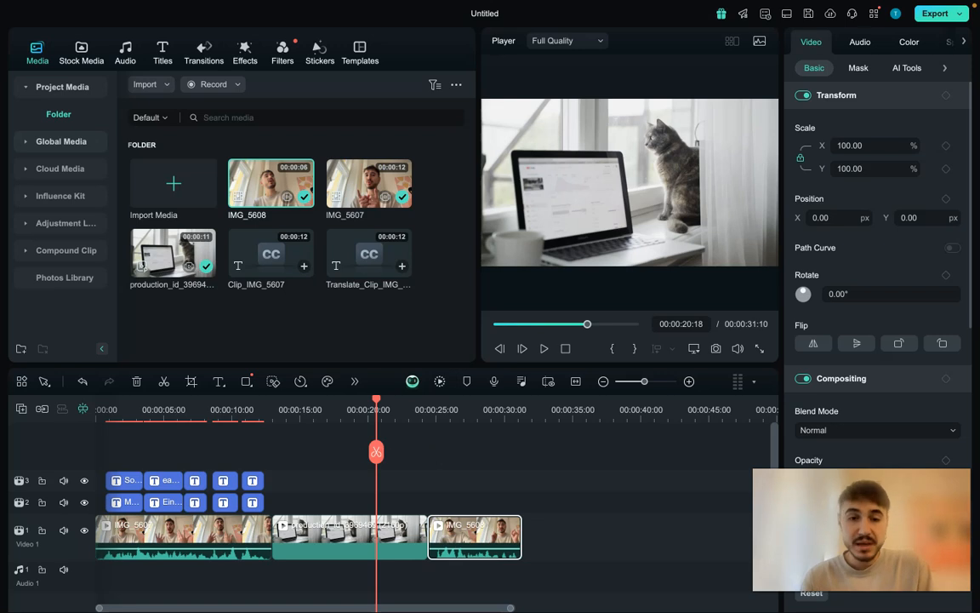
Move the playhead into the cat clip and enable Planar Tracking in its AI Tools.
drag(377, 400, 274, 400)
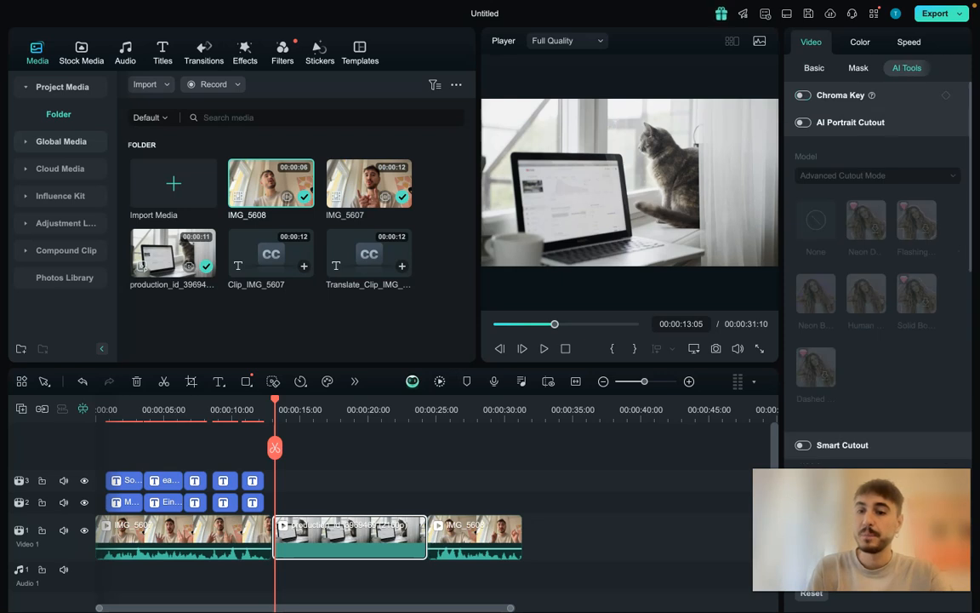
scroll(down, 3)
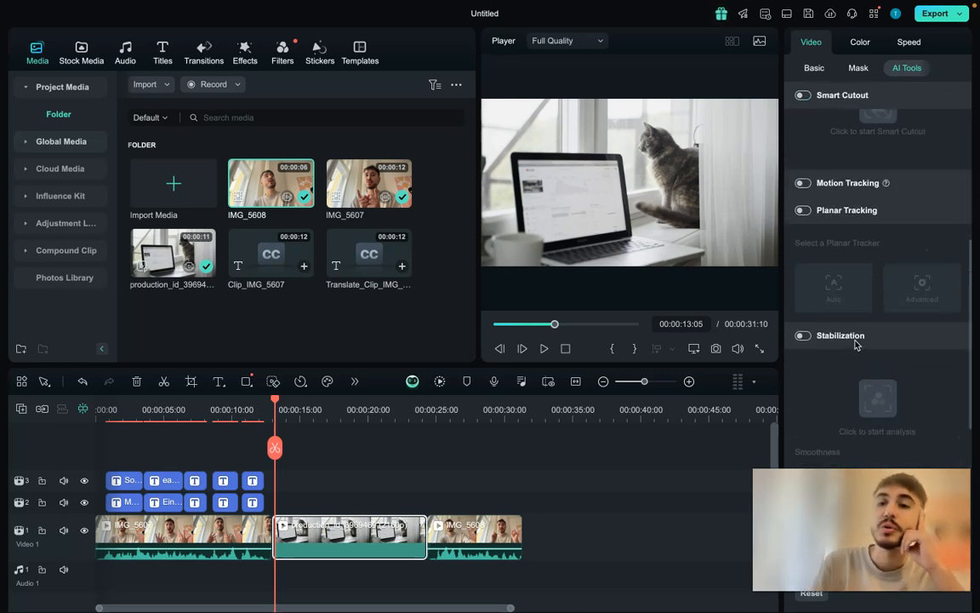
click(802, 210)
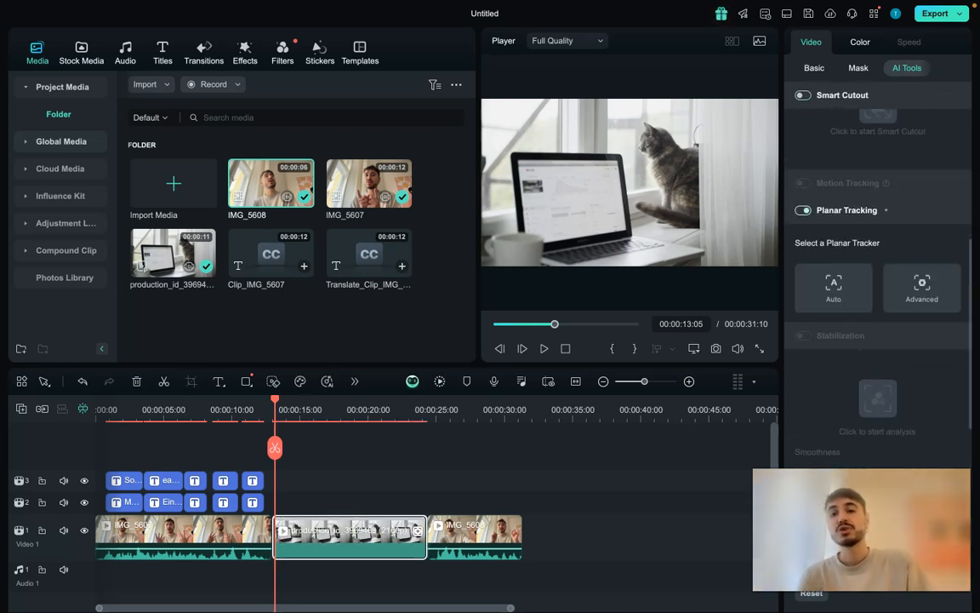
click(802, 210)
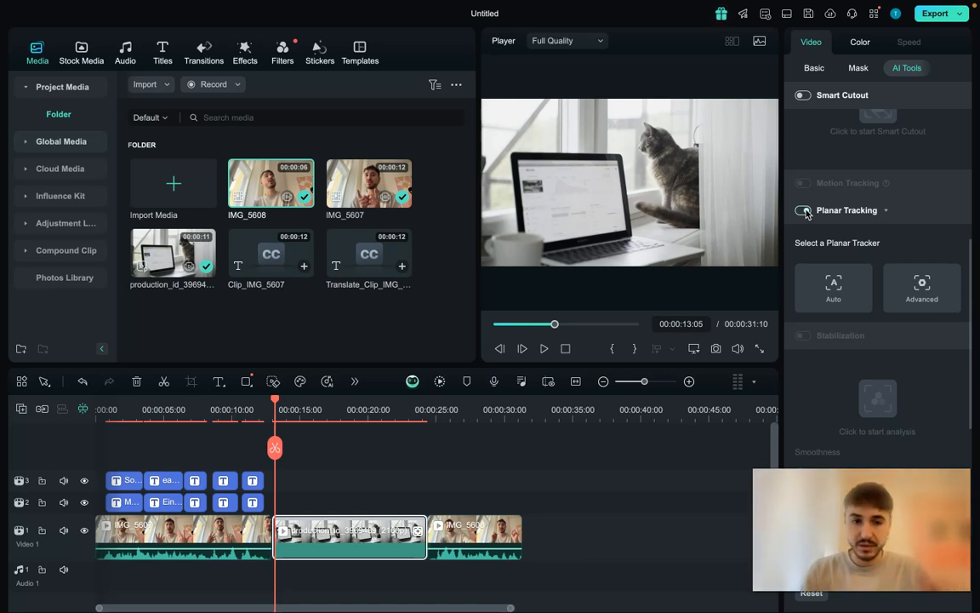
Create an Auto planar tracker framing the laptop screen and start tracking.
click(802, 211)
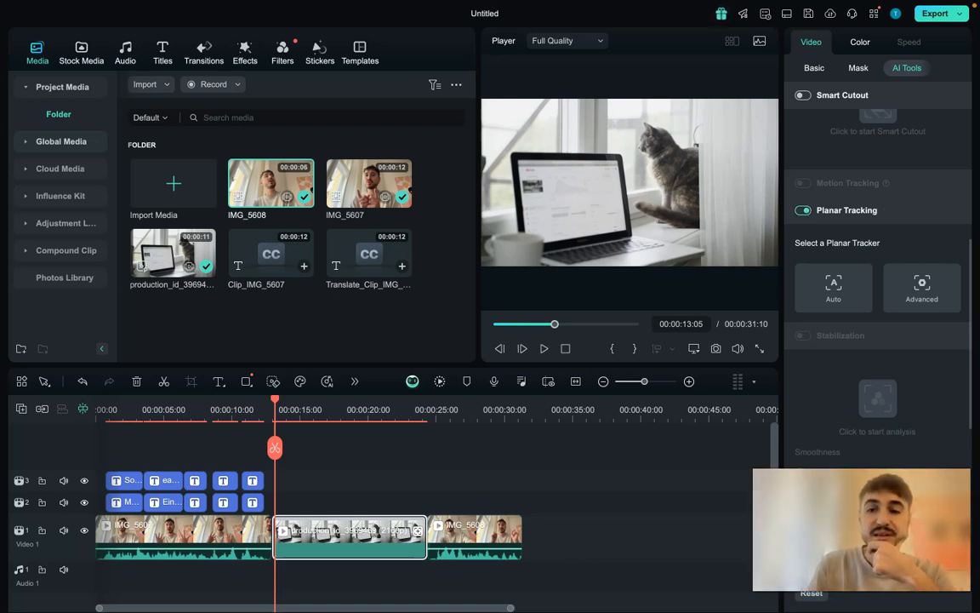
click(833, 287)
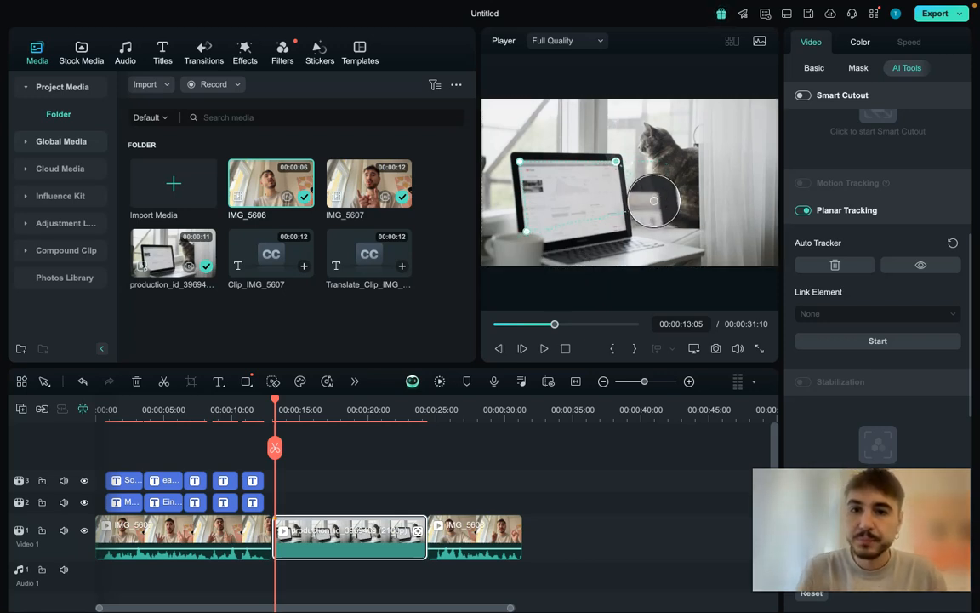
drag(654, 201, 666, 204)
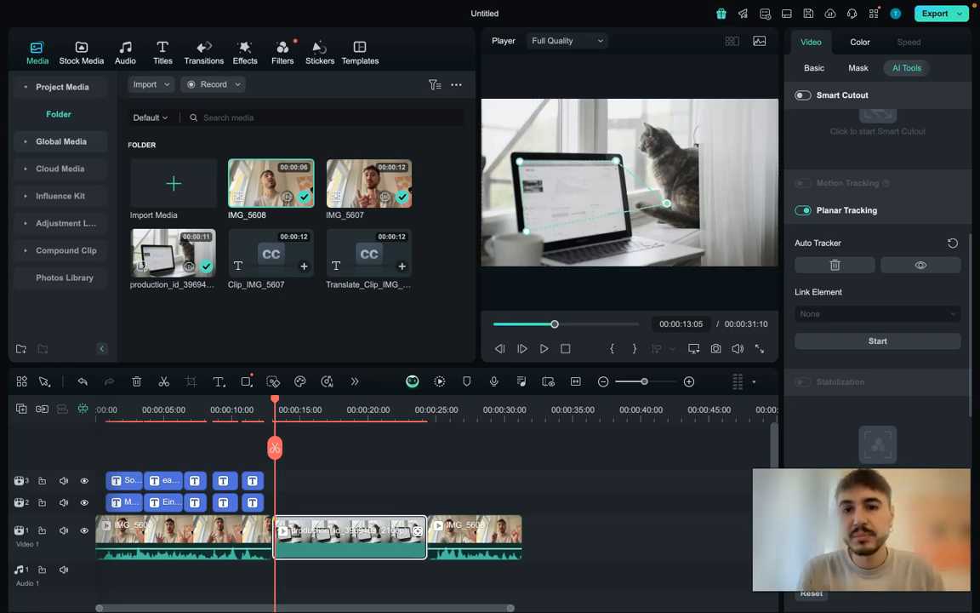
click(320, 51)
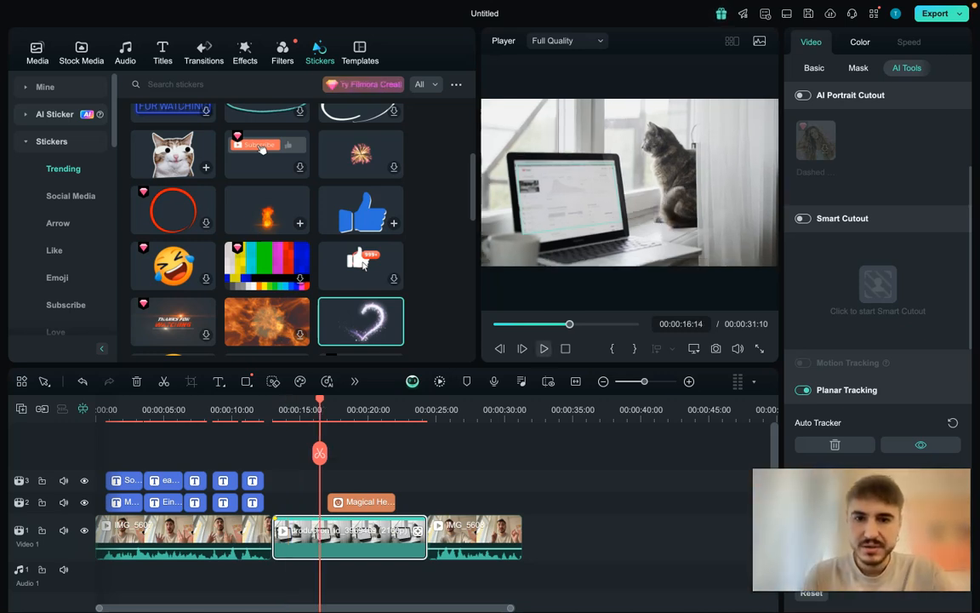
Play and pause the preview to check the Magical Heart sticker on the laptop screen.
click(522, 348)
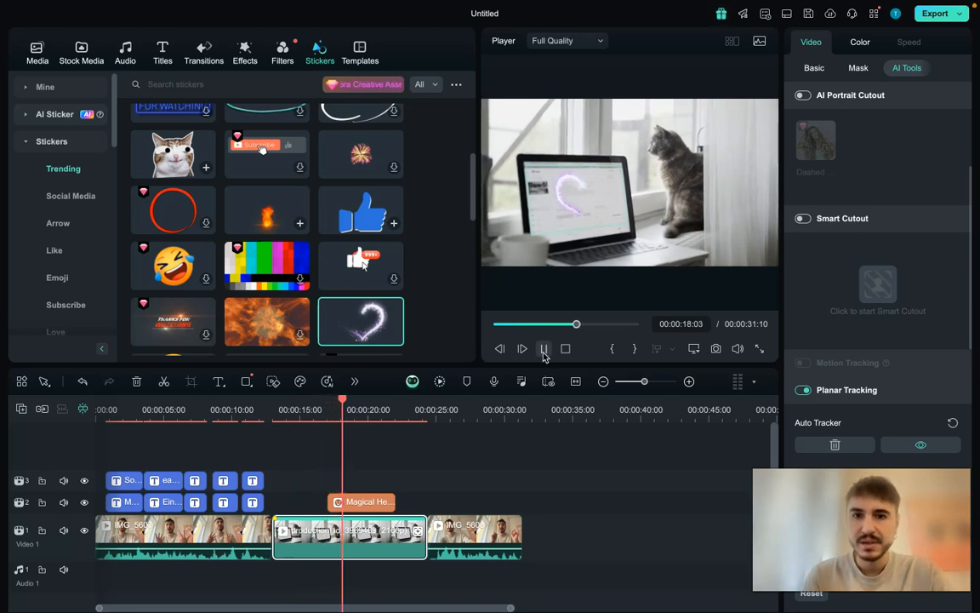
click(522, 348)
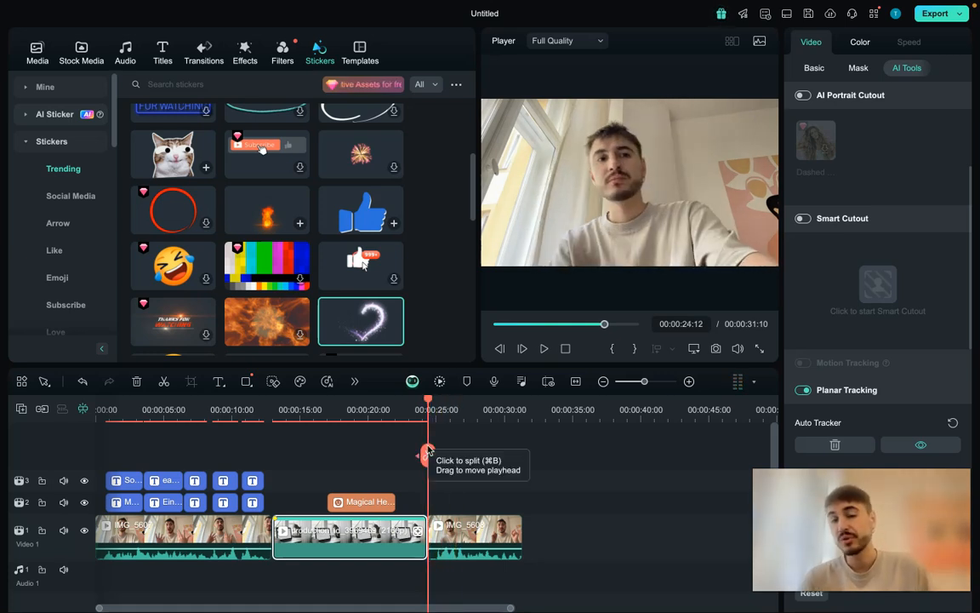
mouse_move(536, 520)
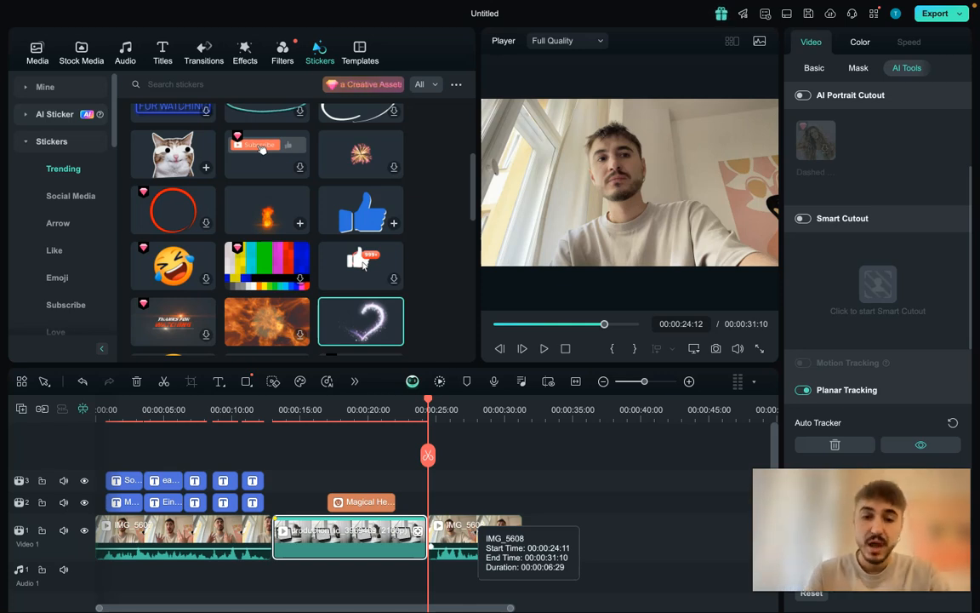
Run Speech-to-Text on the last IMG_5608 clip: English (US) to German, output as Titles.
right_click(348, 536)
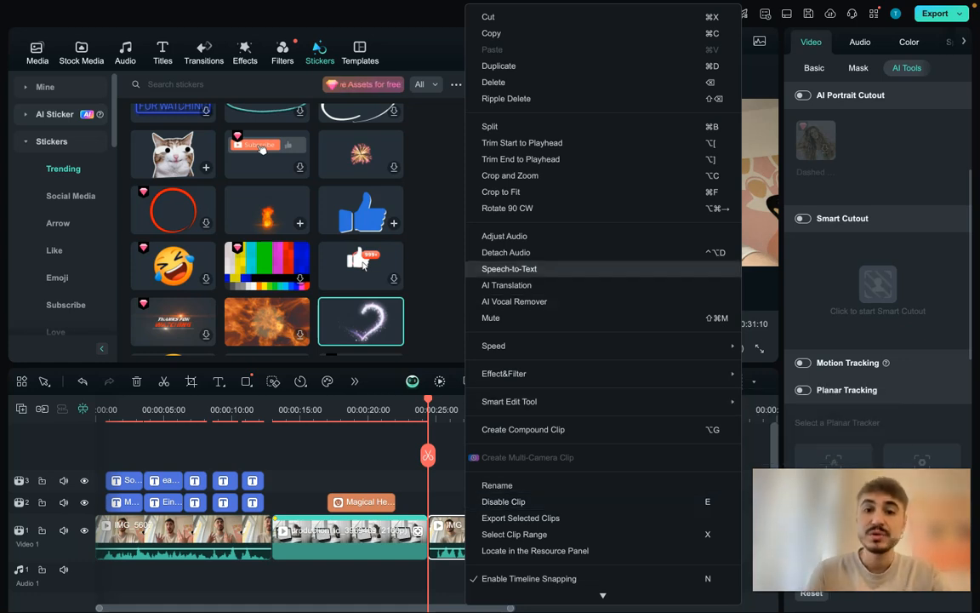
click(509, 268)
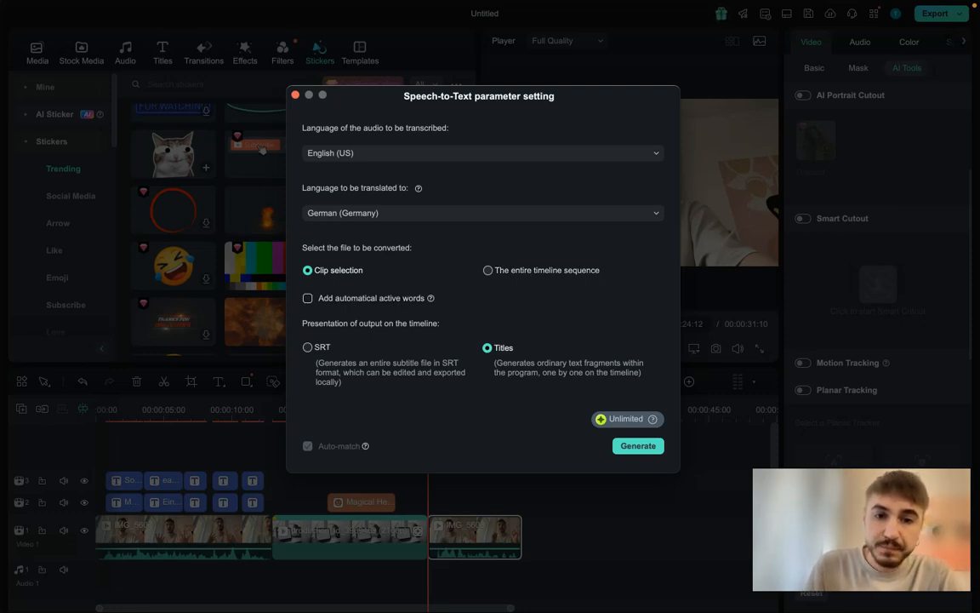
click(295, 94)
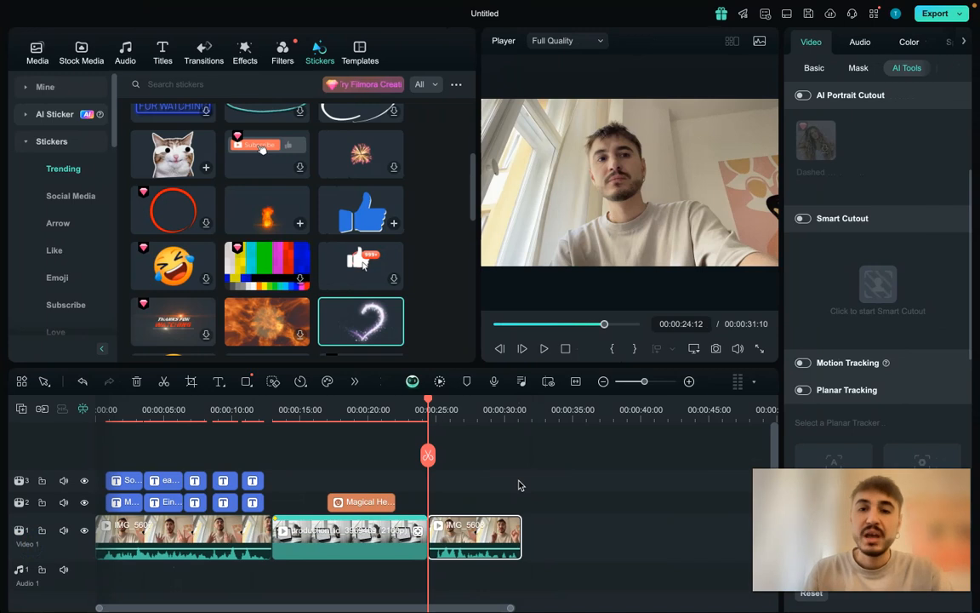
Play the subtitled closing clip in full-screen preview to check the English and German titles.
click(37, 51)
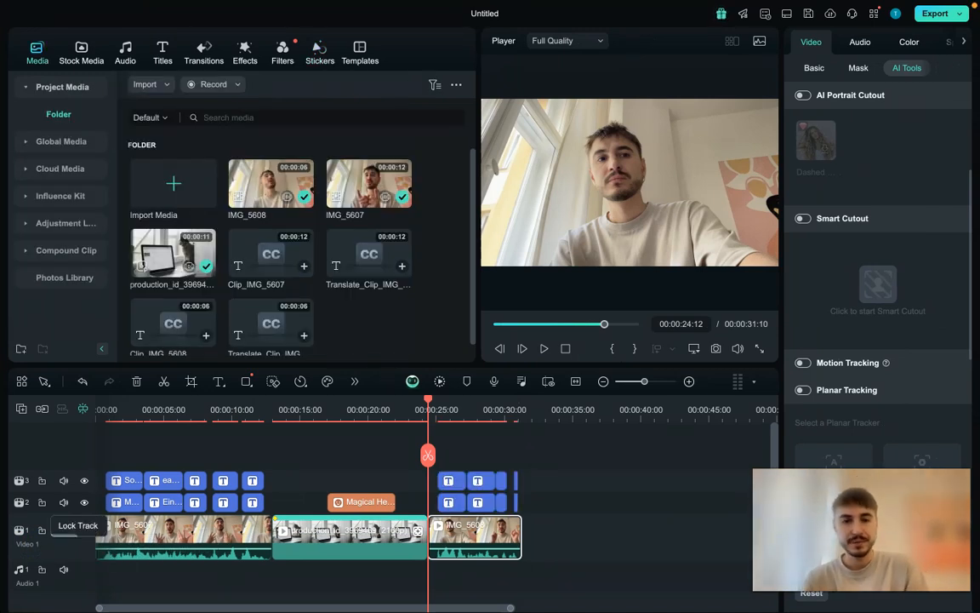
click(521, 348)
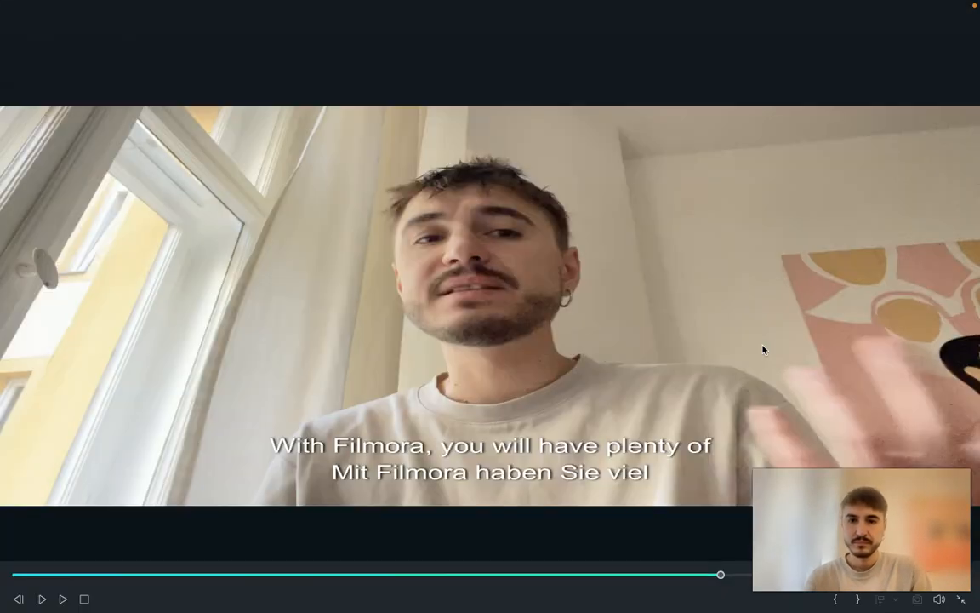
click(63, 598)
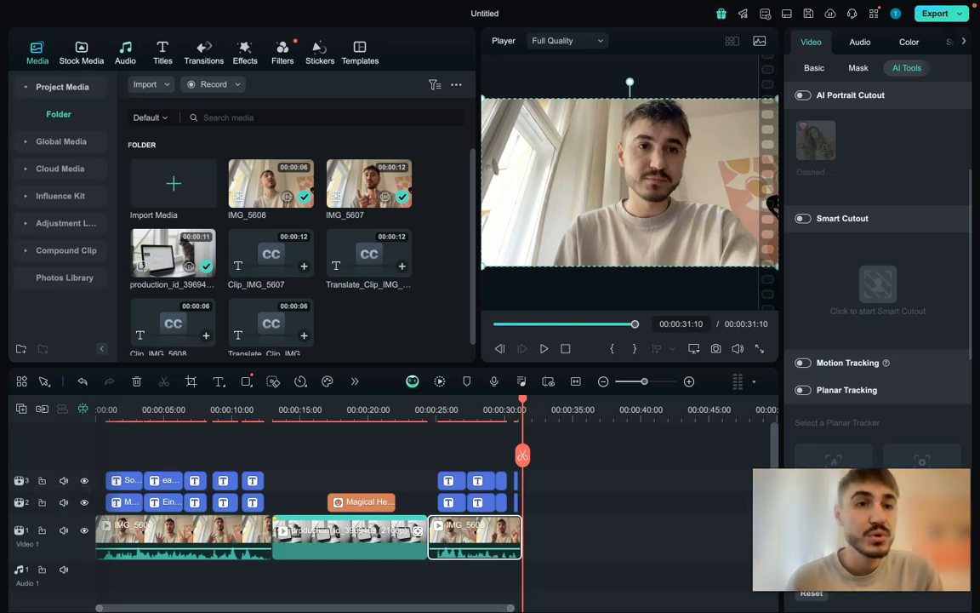
Generate AI Sound Effect results from an 'introduction of a TV show' prompt.
click(125, 51)
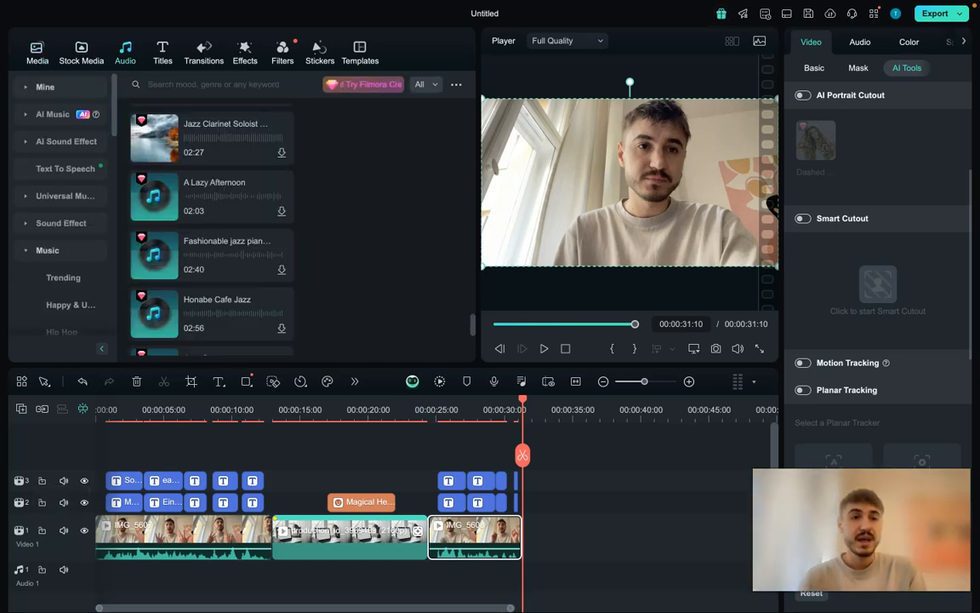
click(65, 141)
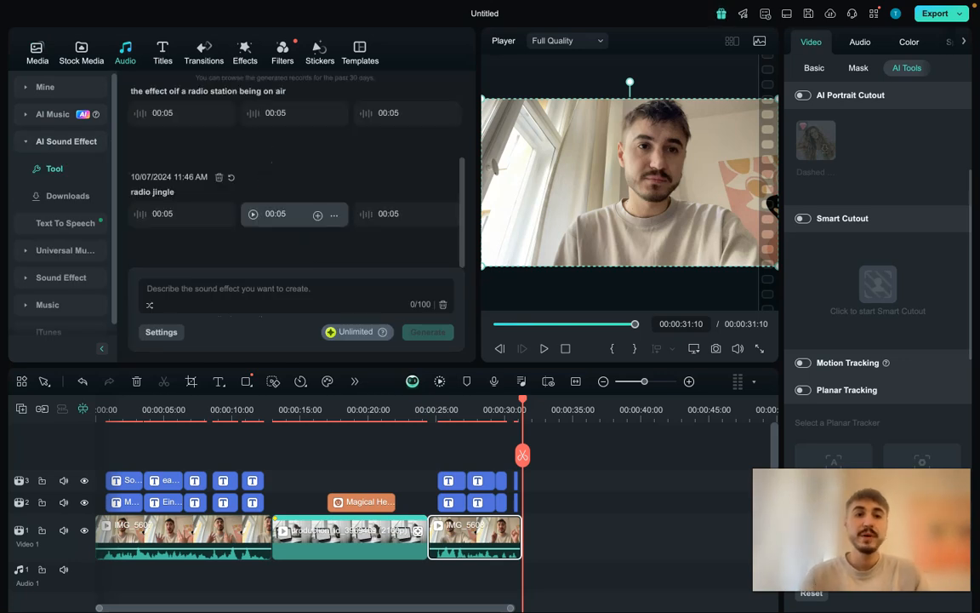
mouse_move(54, 168)
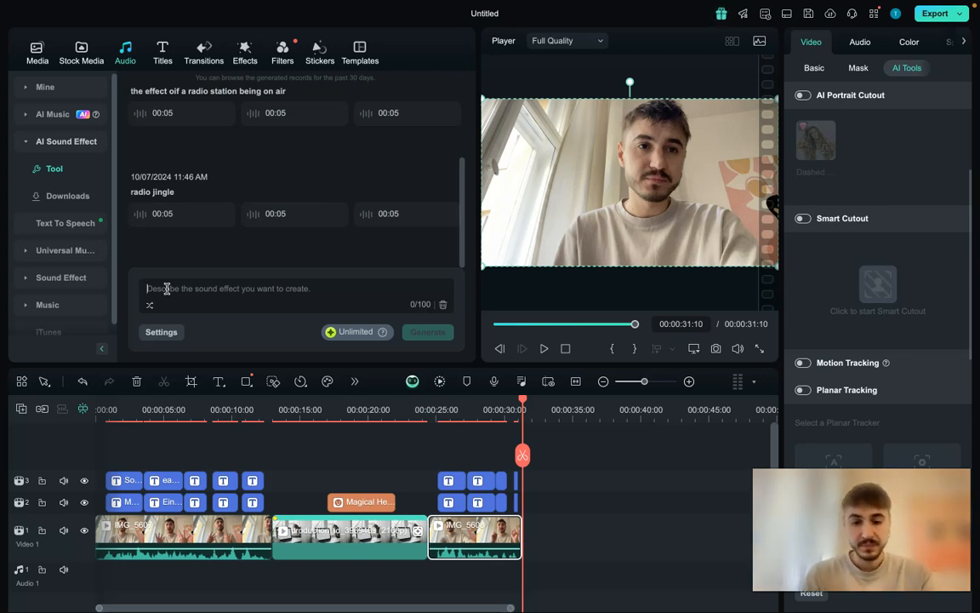
text(introduction of a TV)
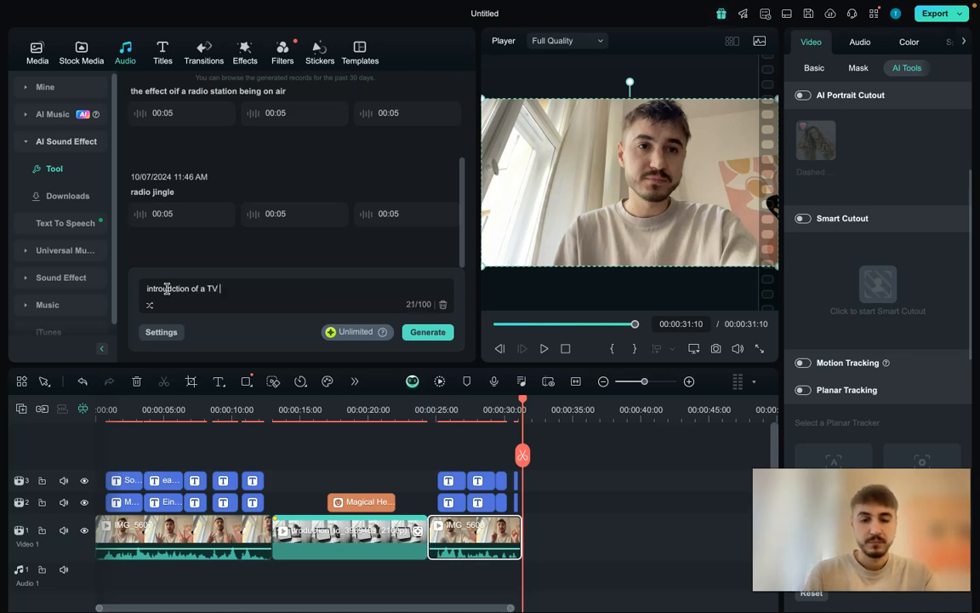
click(427, 332)
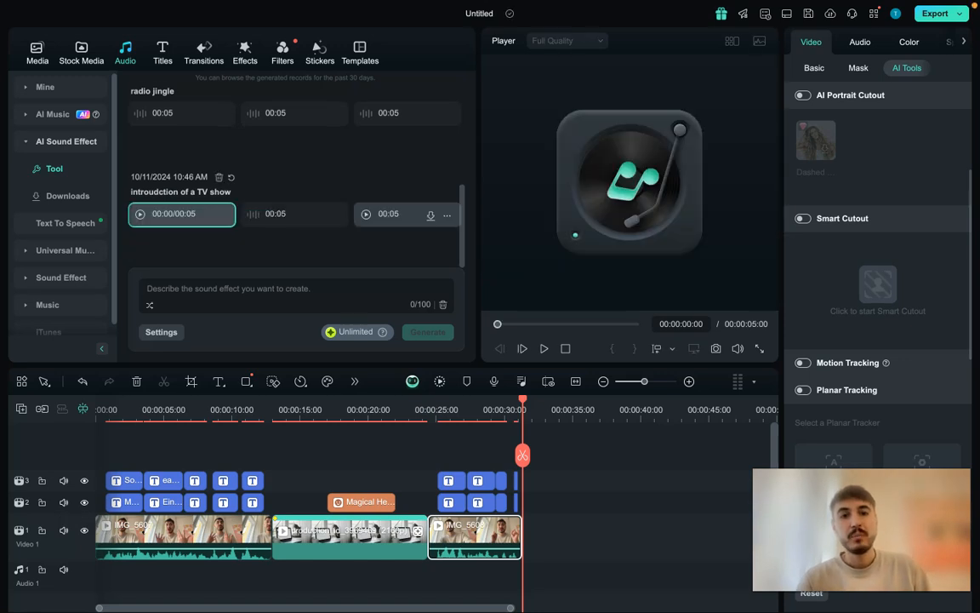
Add a generated TV-show intro sound effect to Audio 1, then move the playhead into the cat clip.
click(366, 214)
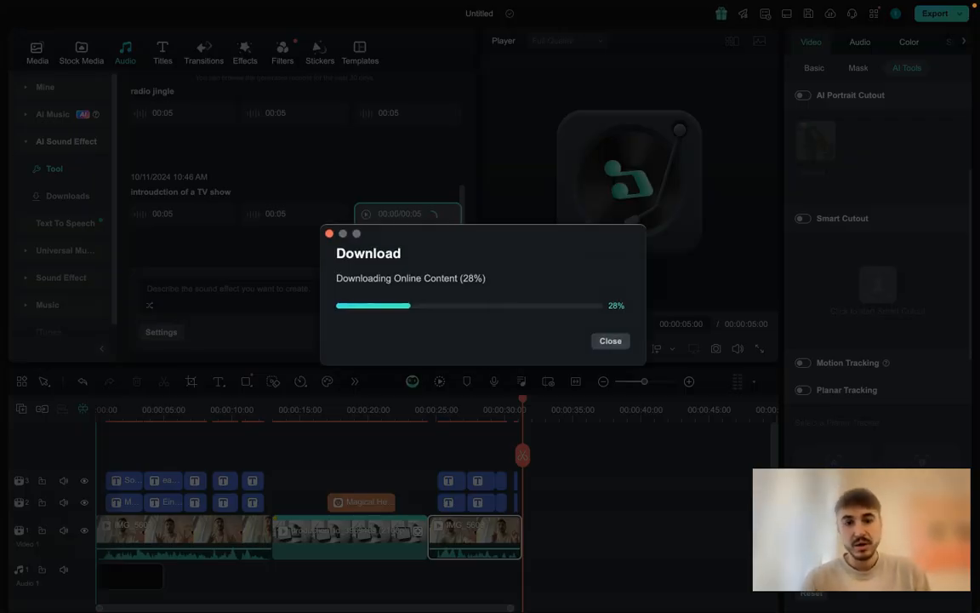
click(610, 341)
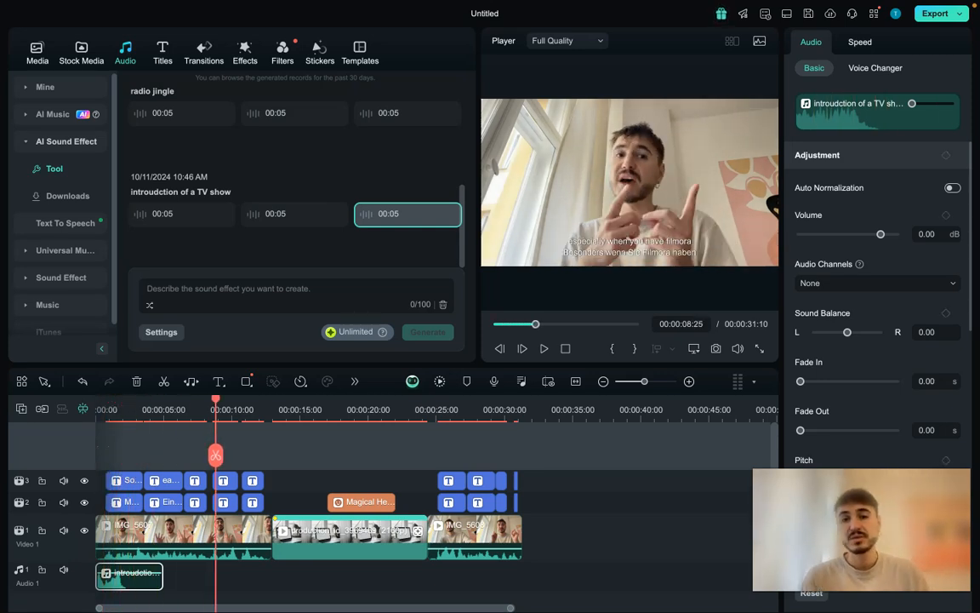
click(328, 410)
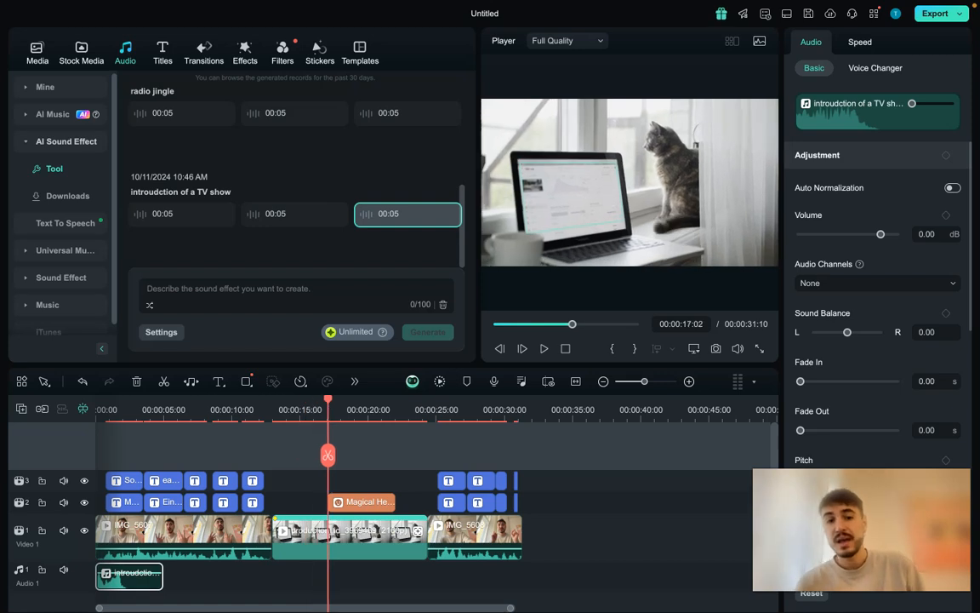